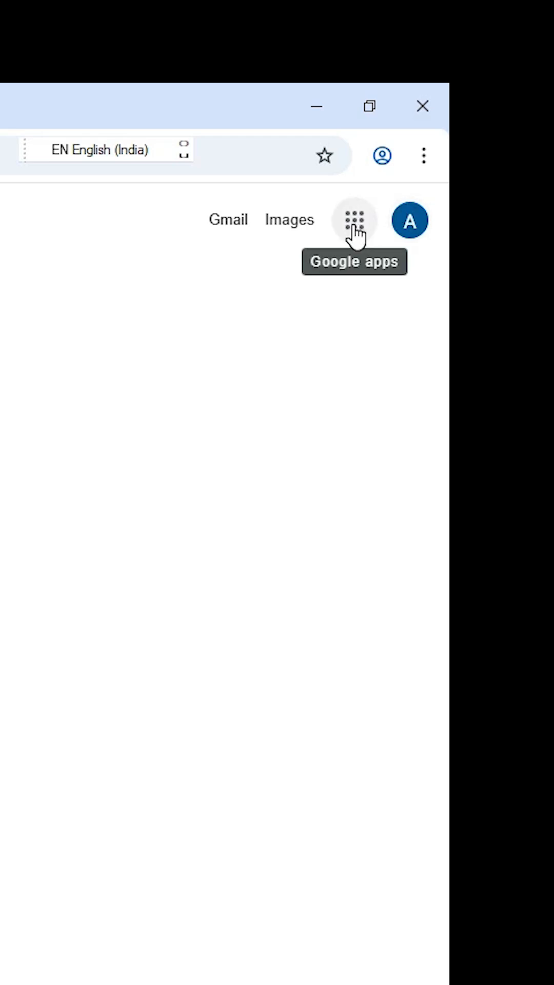
Step: Reach Google Photos from the Google apps grid in Search
{"action": "left_click", "coordinate": [354, 219]}
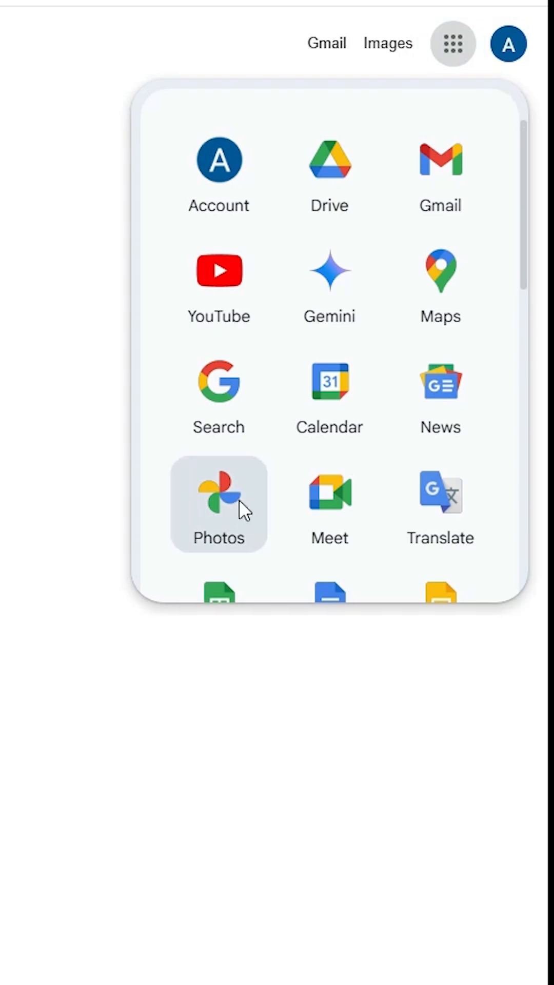
{"action": "left_click", "coordinate": [219, 493]}
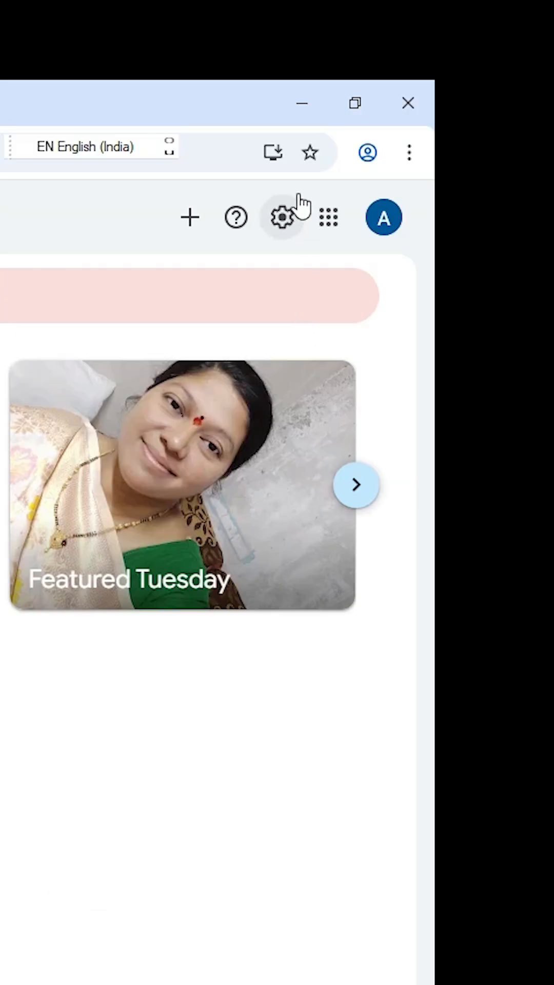
{"action": "mouse_move", "coordinate": [273, 152]}
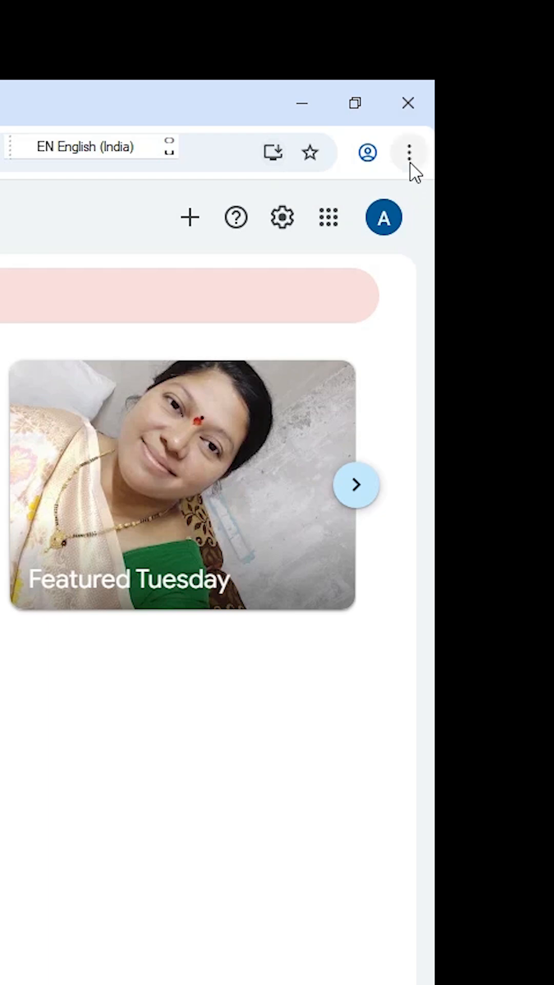
{"action": "mouse_move", "coordinate": [409, 152]}
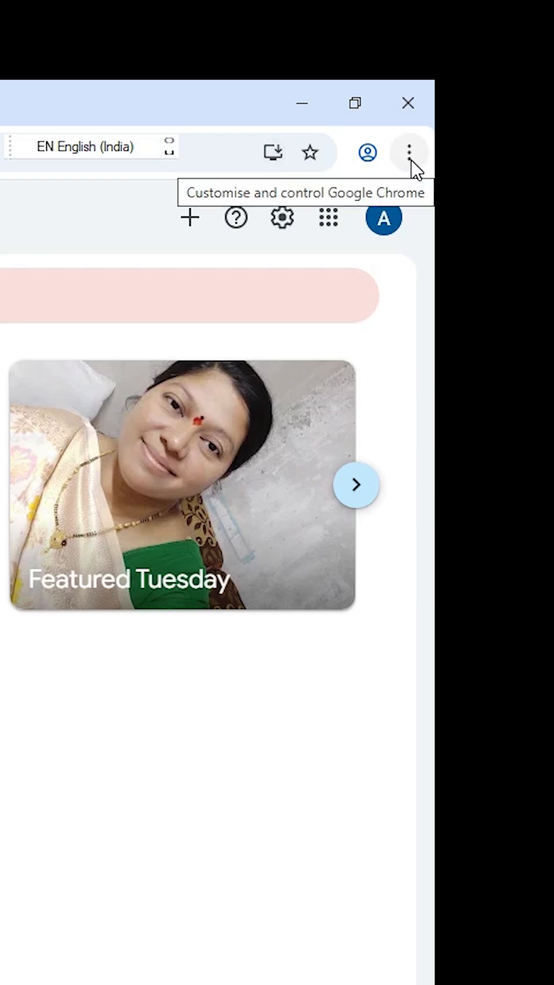
Step: Install Google Photos as an app via Cast, save and share, then close its window
{"action": "left_click", "coordinate": [409, 152]}
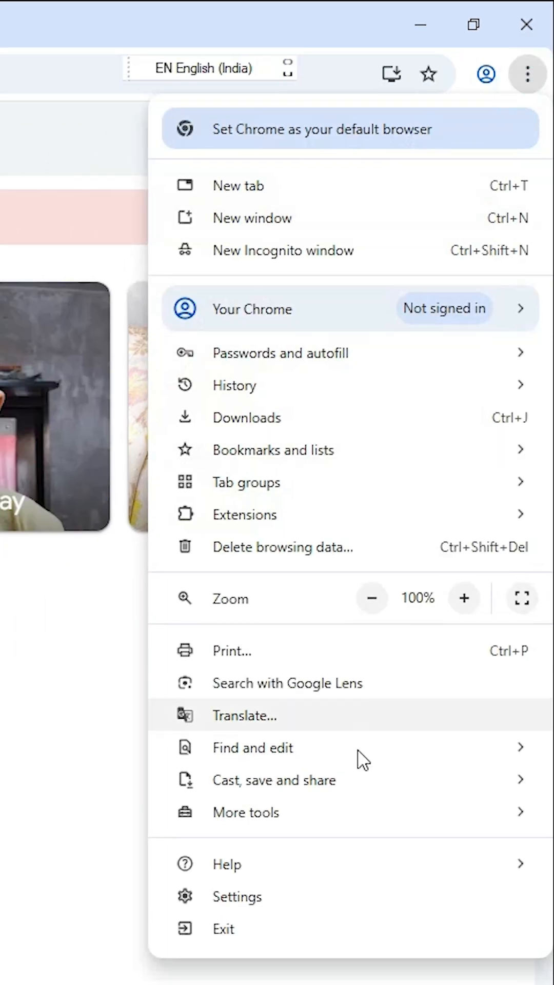
{"action": "left_click", "coordinate": [274, 780]}
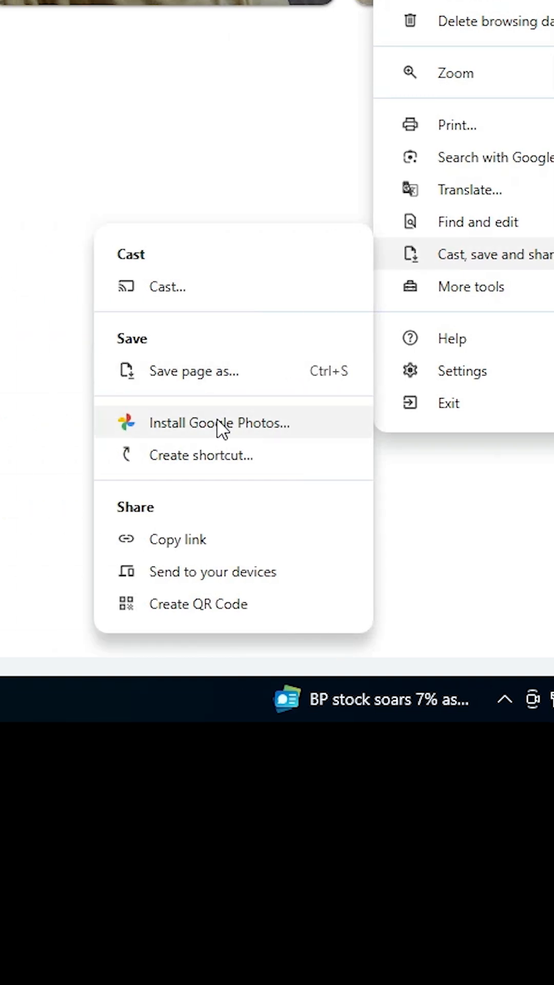
{"action": "mouse_move", "coordinate": [281, 450]}
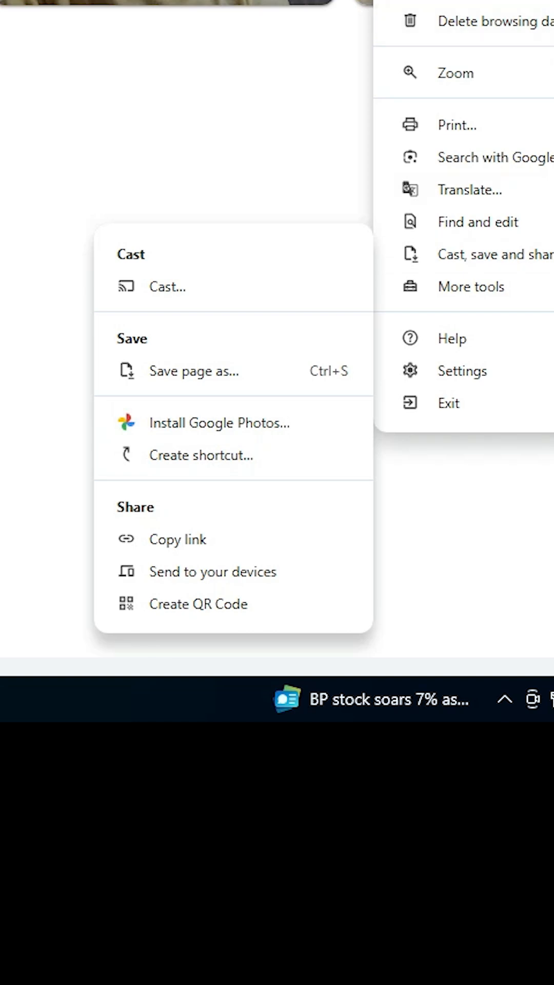
{"action": "mouse_move", "coordinate": [494, 254]}
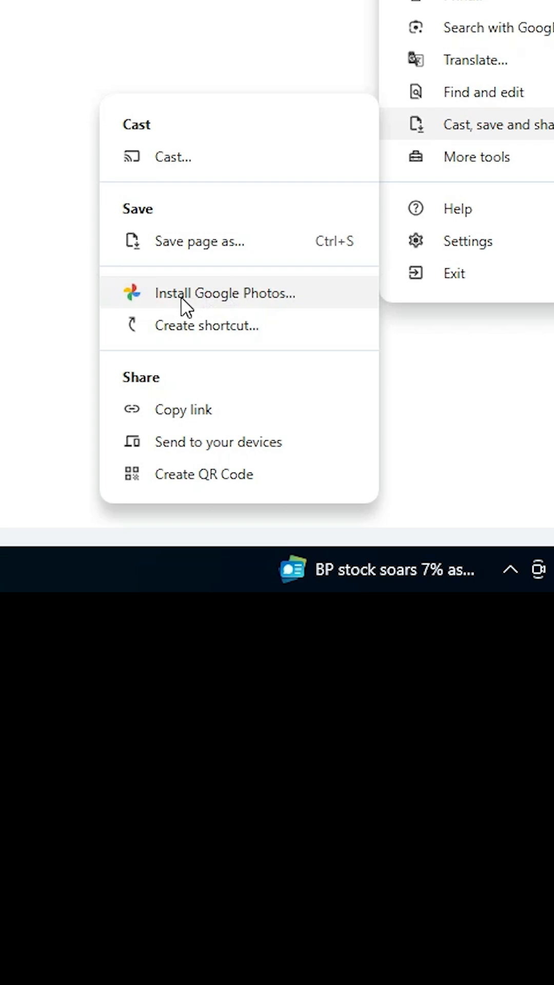
{"action": "left_click", "coordinate": [225, 292]}
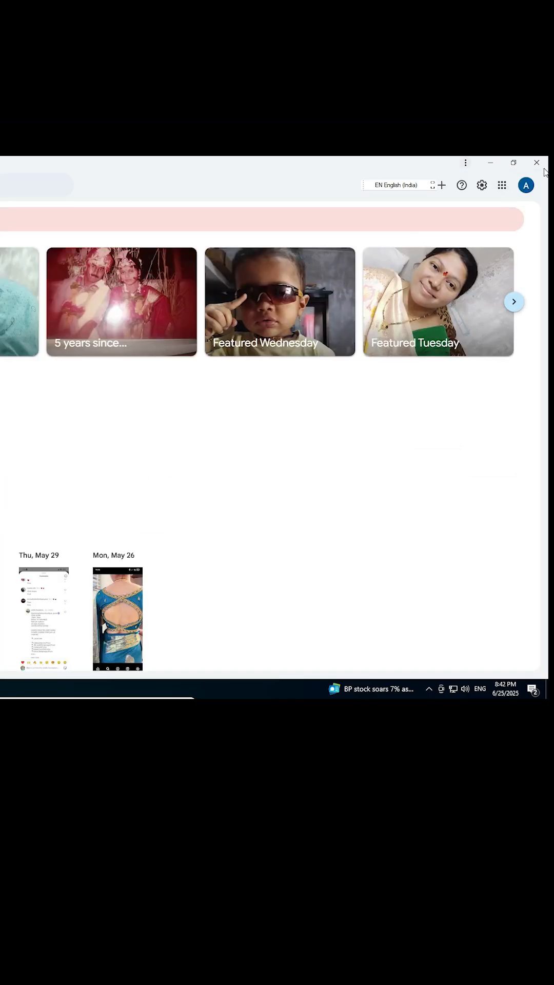
{"action": "left_click", "coordinate": [536, 163]}
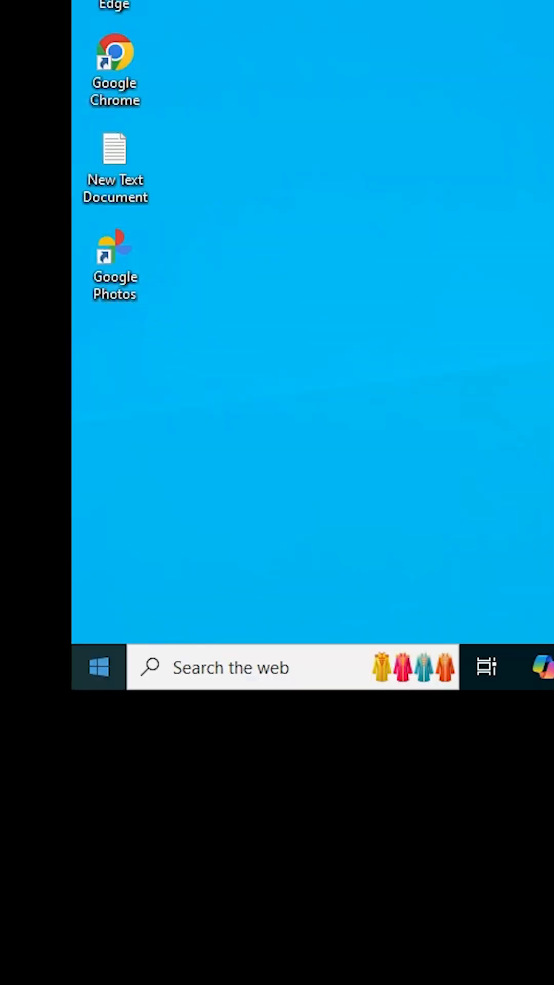
Step: Launch the installed Google Photos from Recently added in the Start menu
{"action": "left_click", "coordinate": [99, 667]}
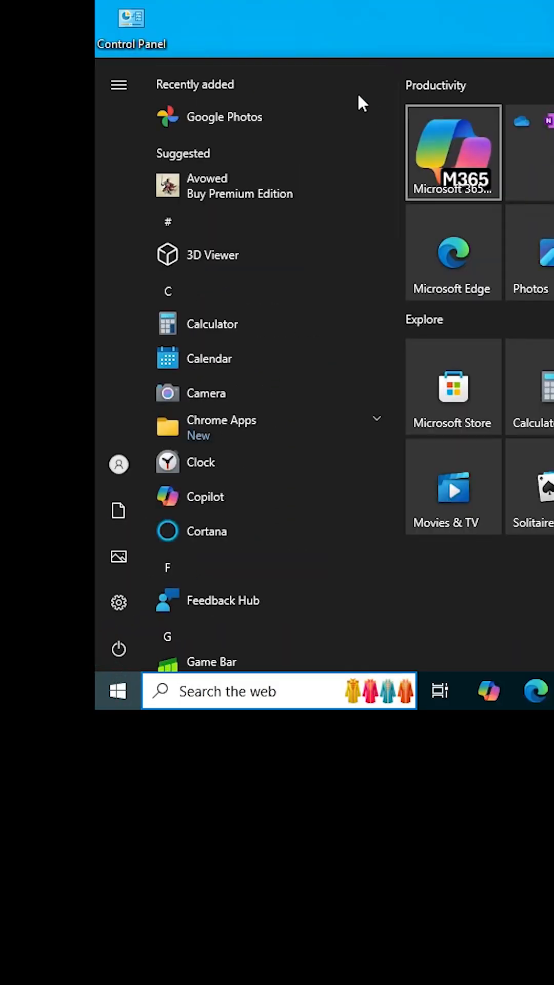
{"action": "mouse_move", "coordinate": [286, 117]}
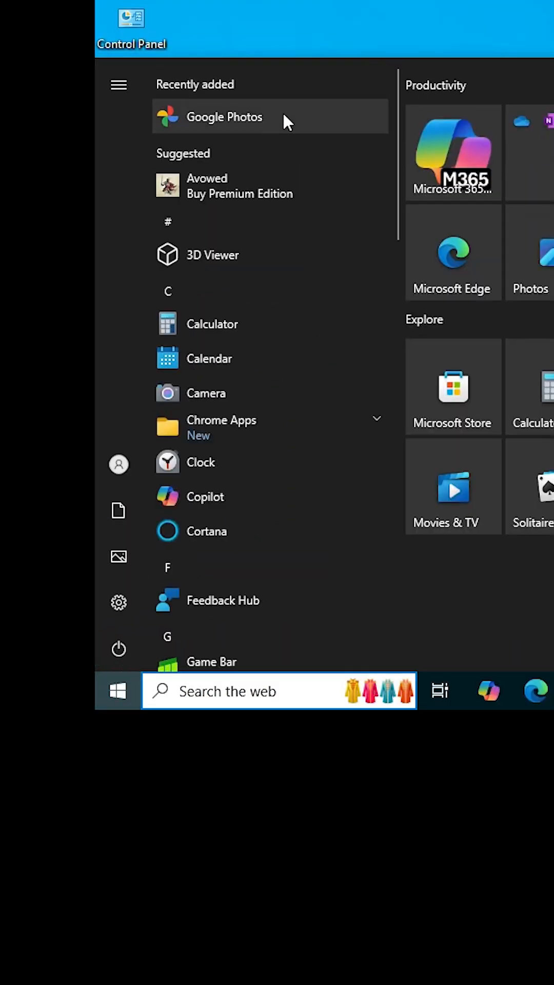
{"action": "left_click", "coordinate": [223, 117]}
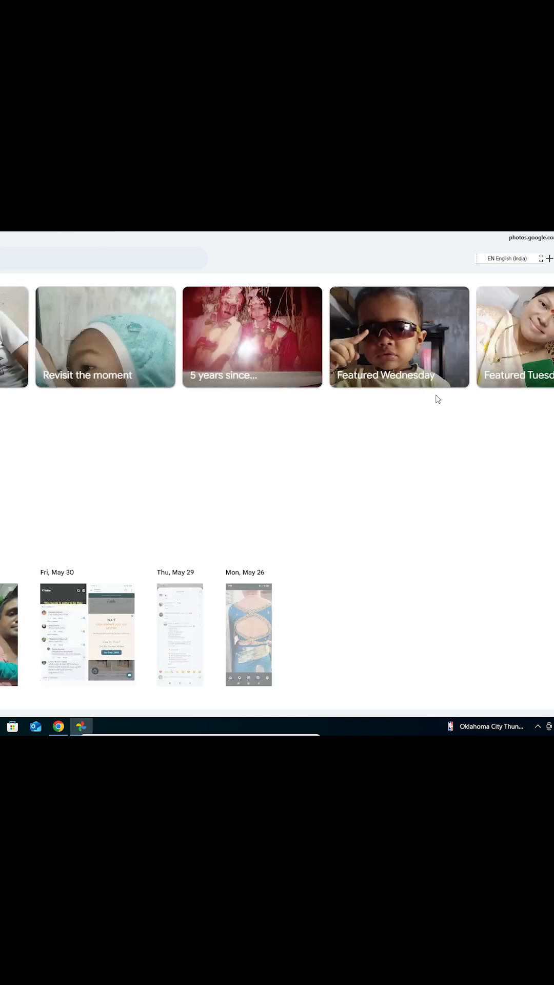